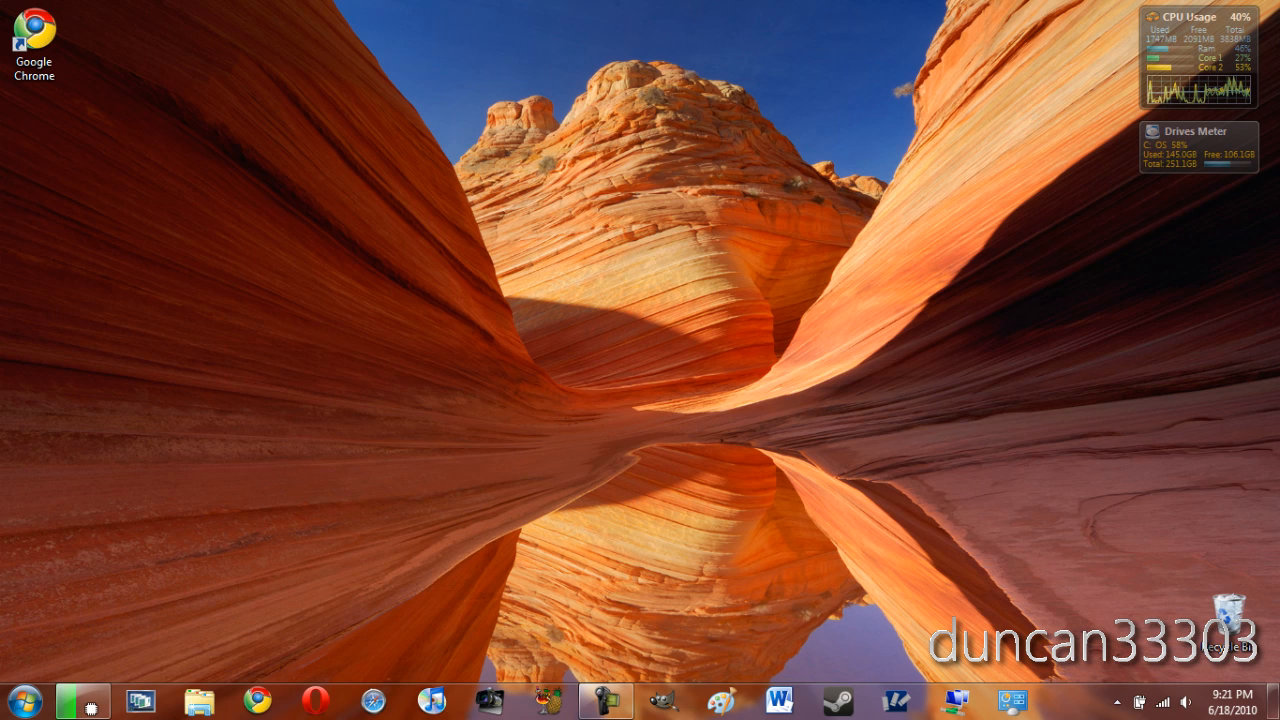
Bring up the Properties window of the Google Chrome desktop shortcut.
right_click(32, 40)
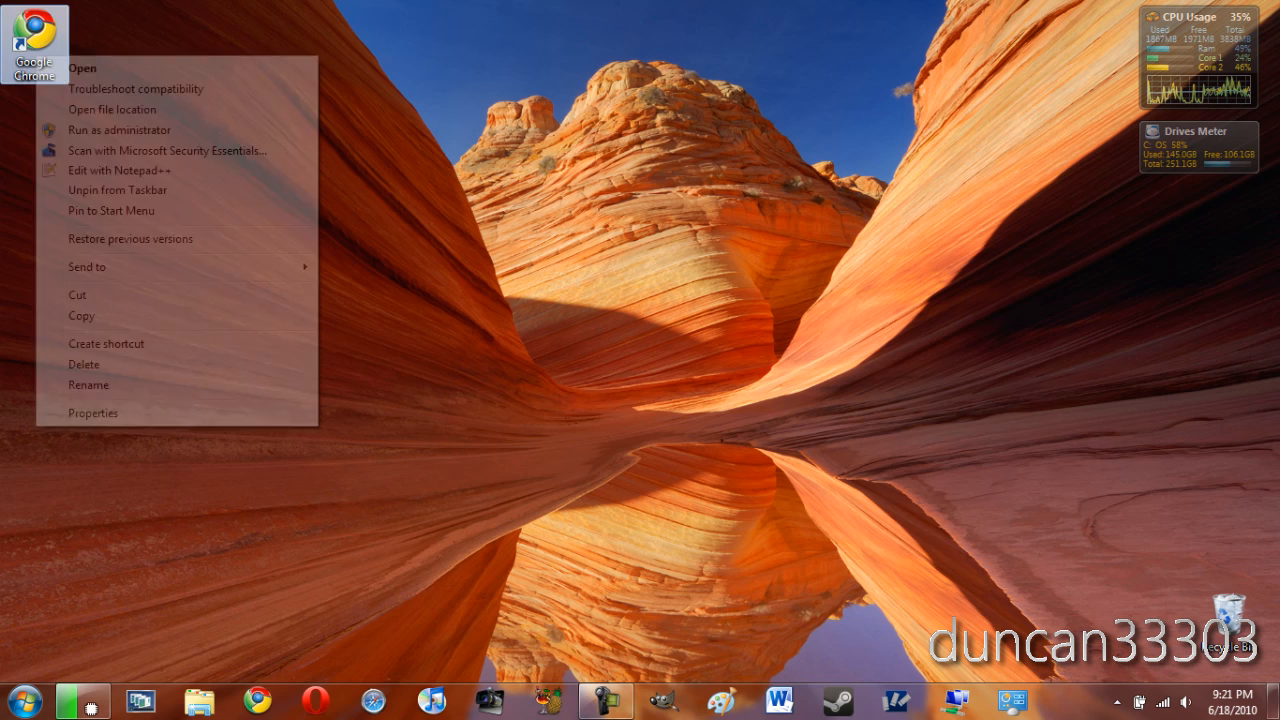
click(92, 412)
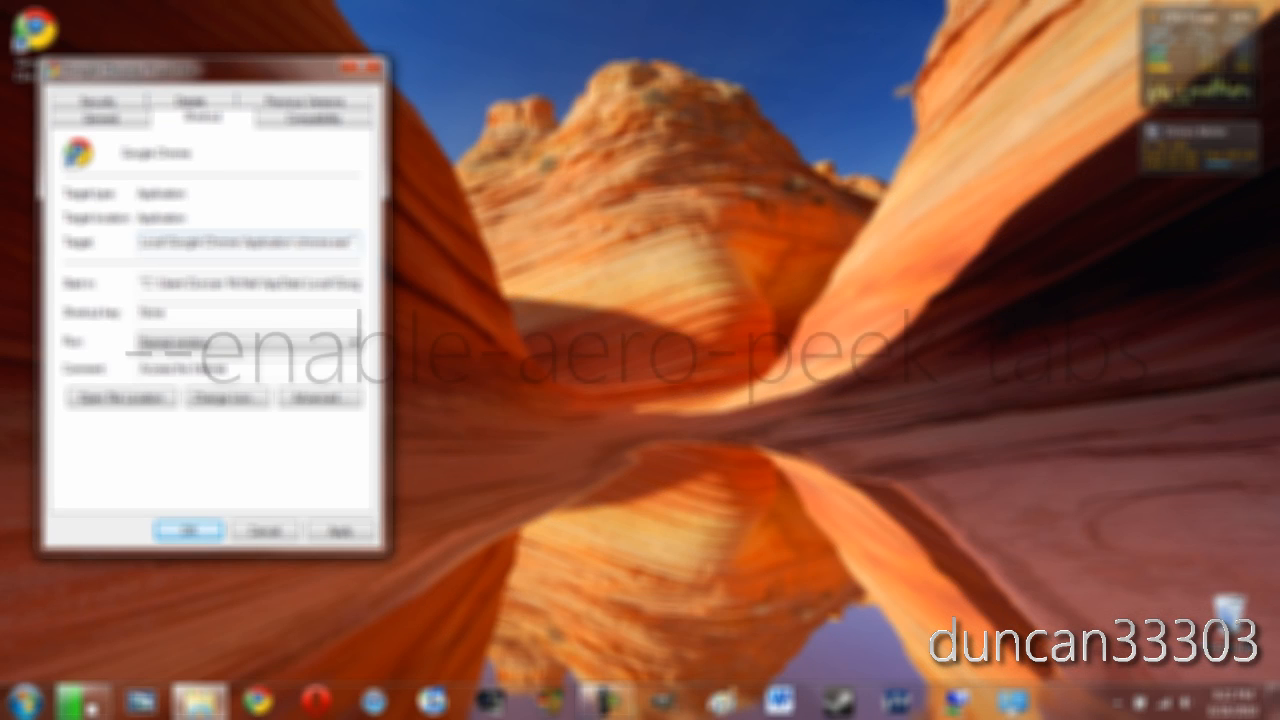
Append --enable-aero-peek-tabs to the shortcut's Target and confirm with OK.
text(--enable-aero-peek-tabs)
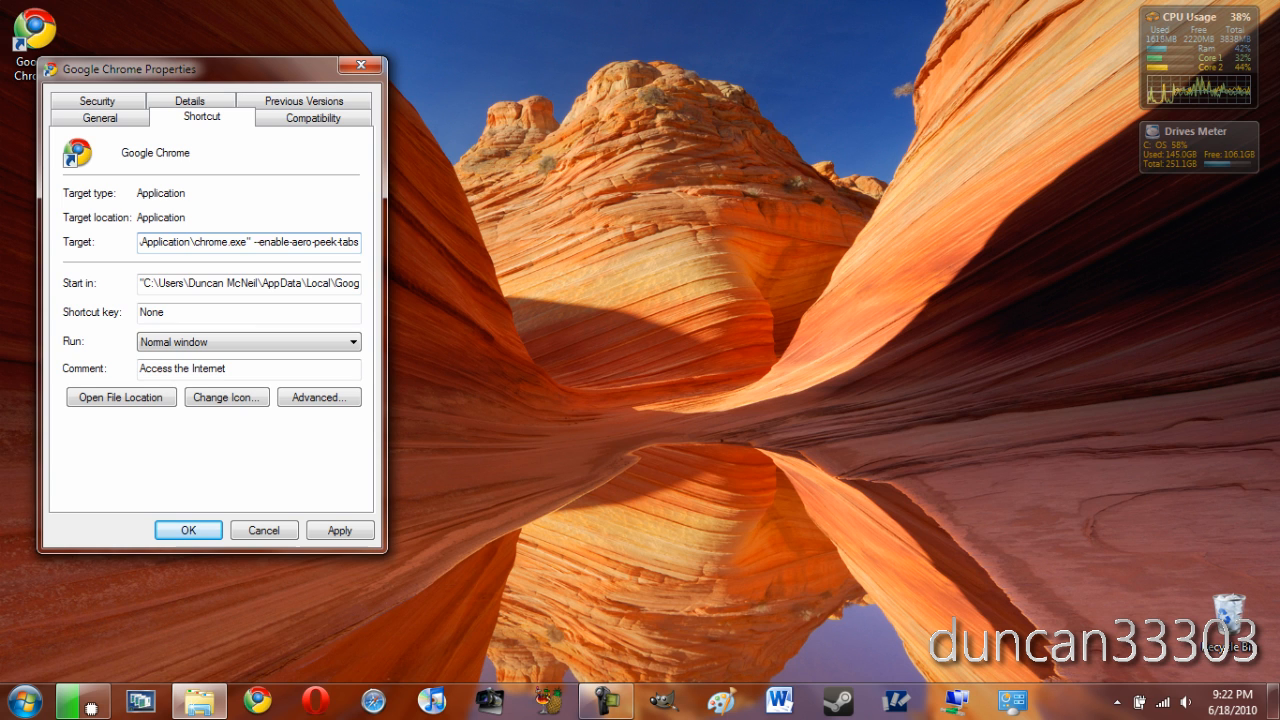
triple_click(248, 242)
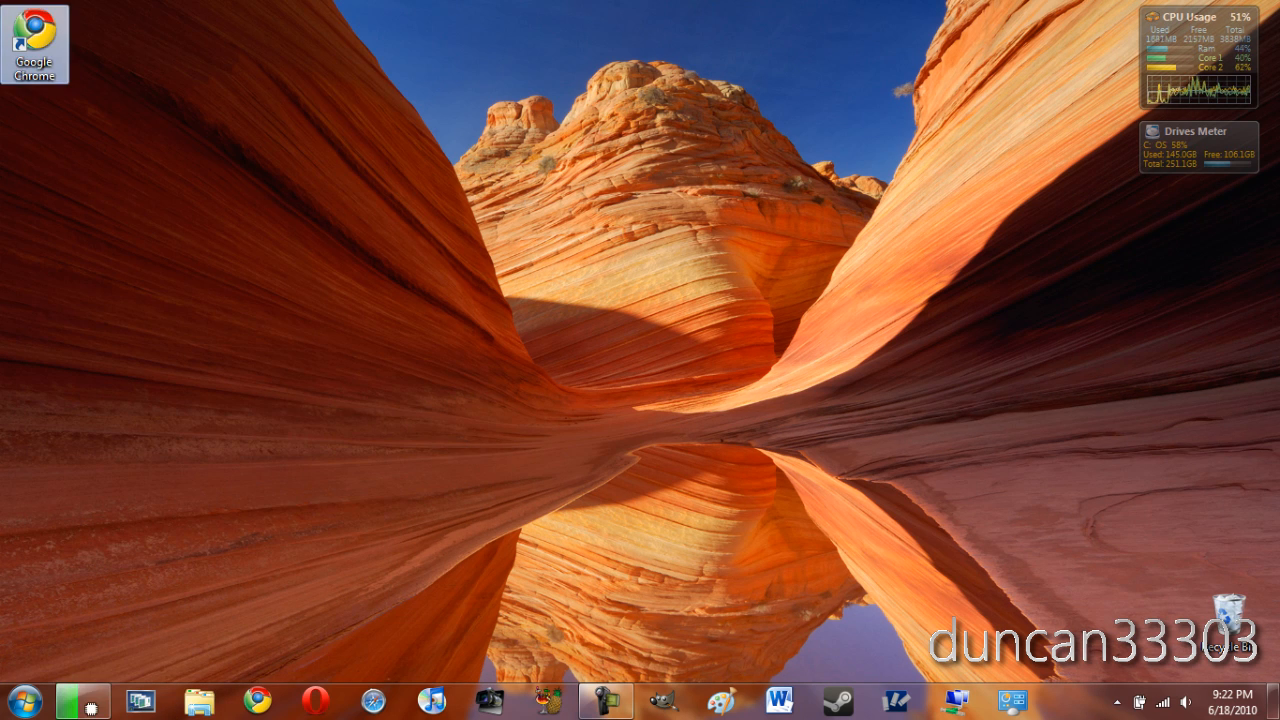
Launch Chrome from the modified shortcut and start opening sites in tabs.
click(256, 700)
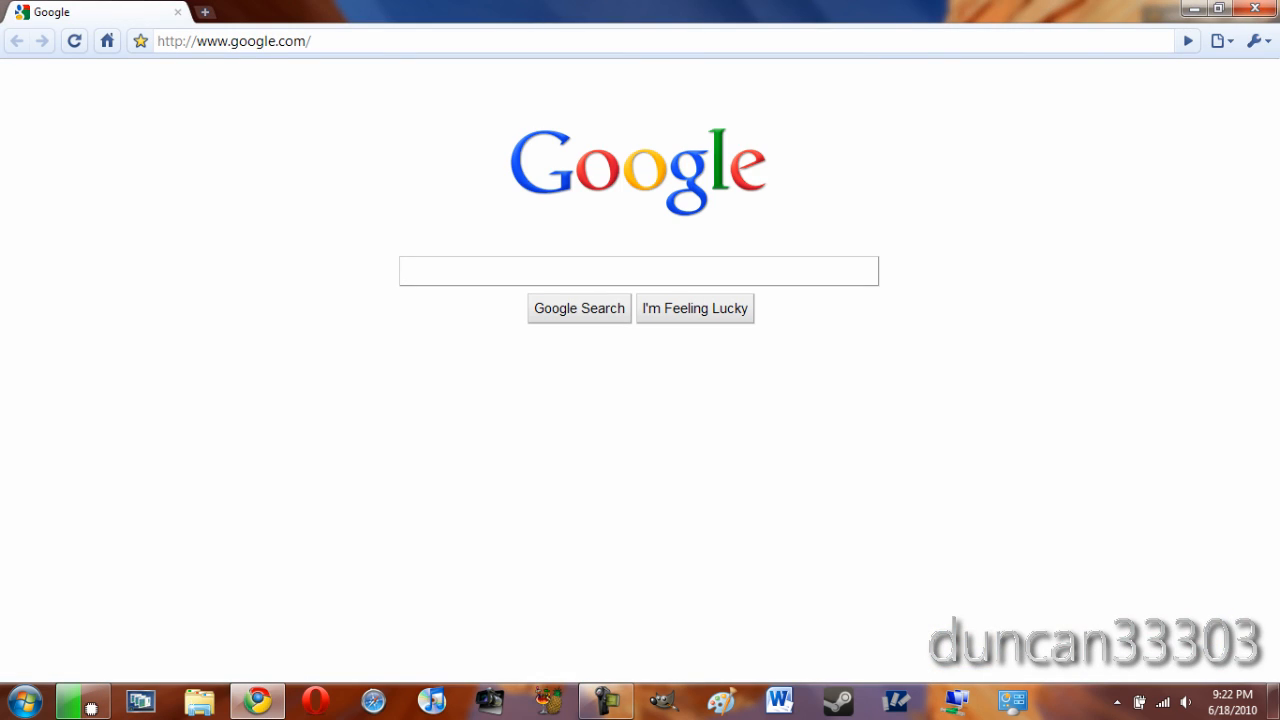
click(204, 12)
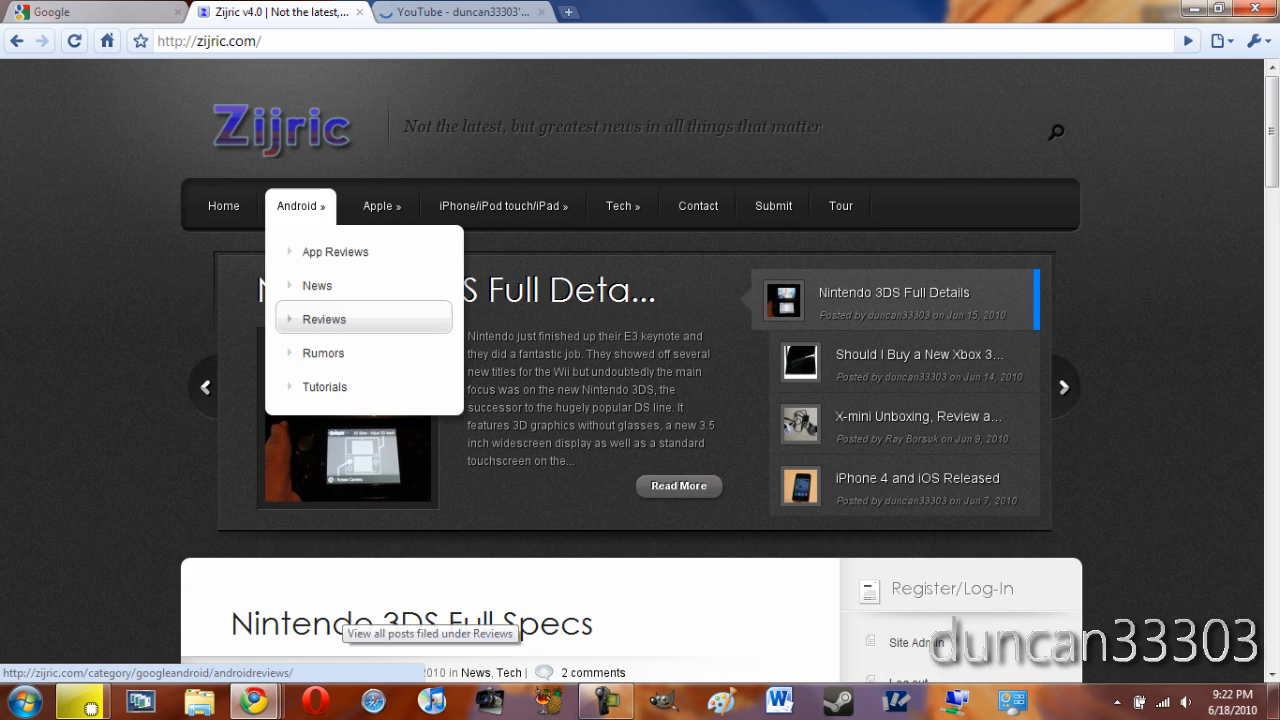
mouse_move(252, 700)
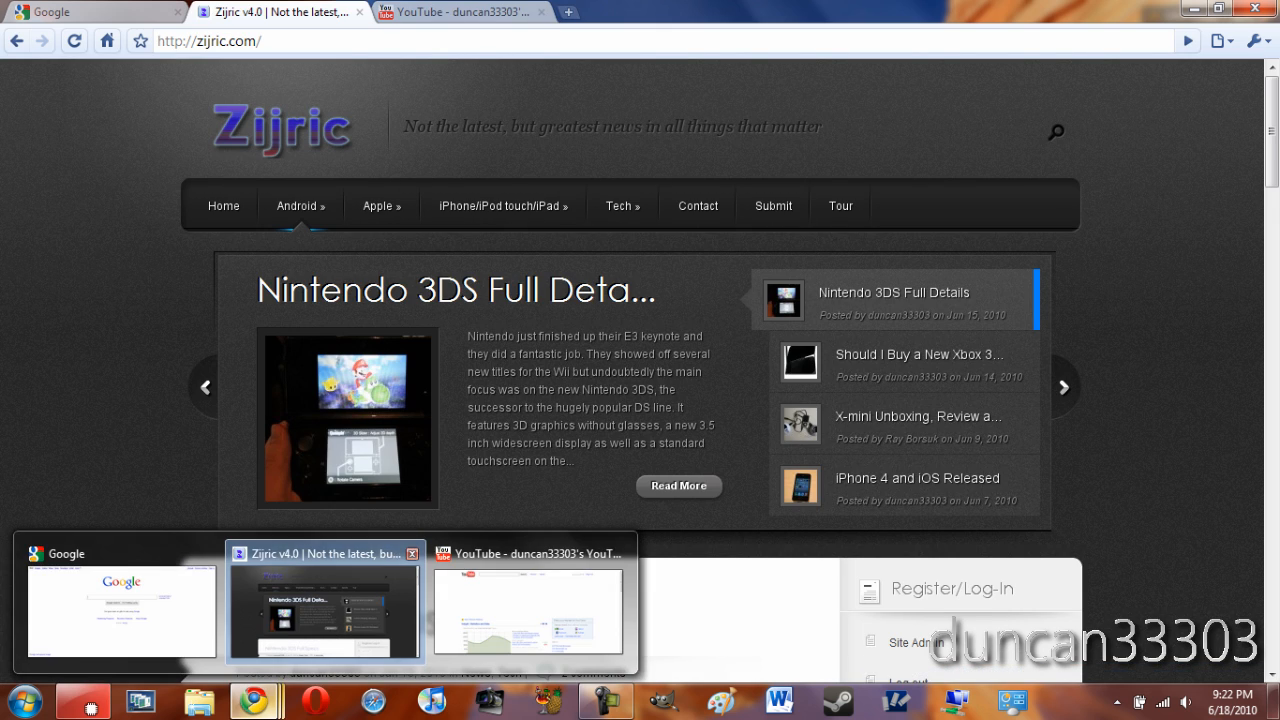